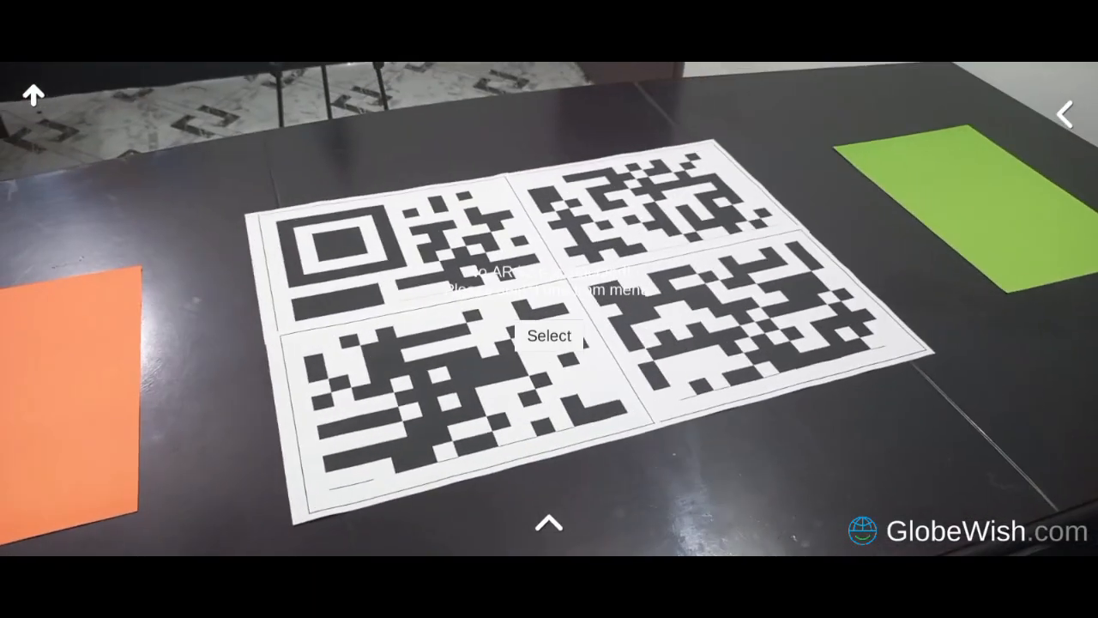
Step: Start the Newton's First Law lesson, reaching the volleyball gravity step 3 of 4
left_click(550, 336)
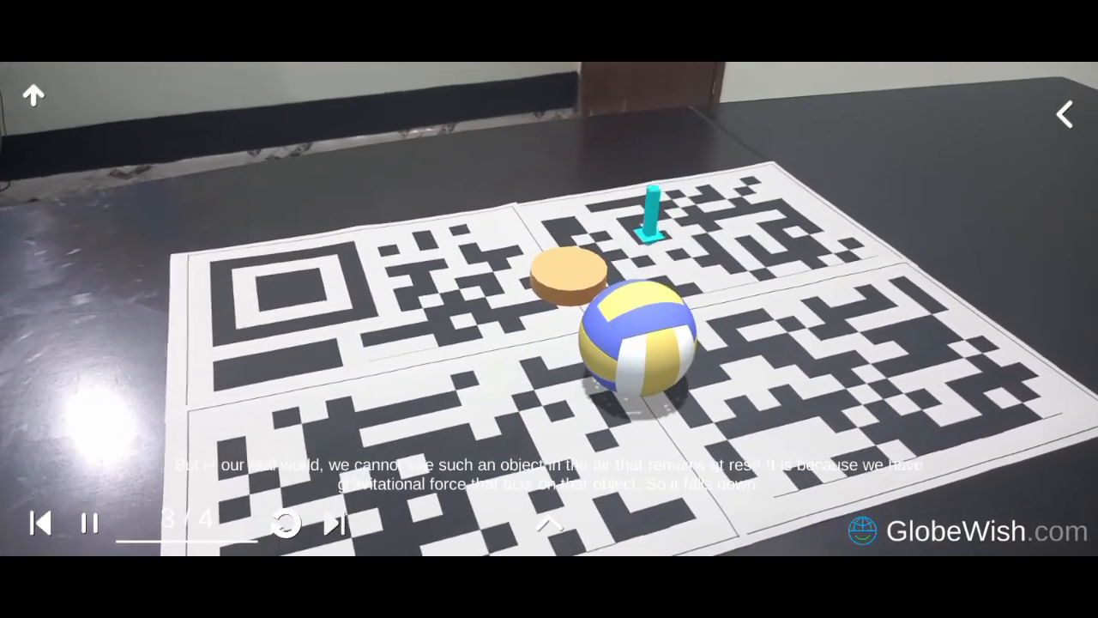
Step: Leave the AR lesson and bring up the First and Second Law topic menu
left_click(335, 523)
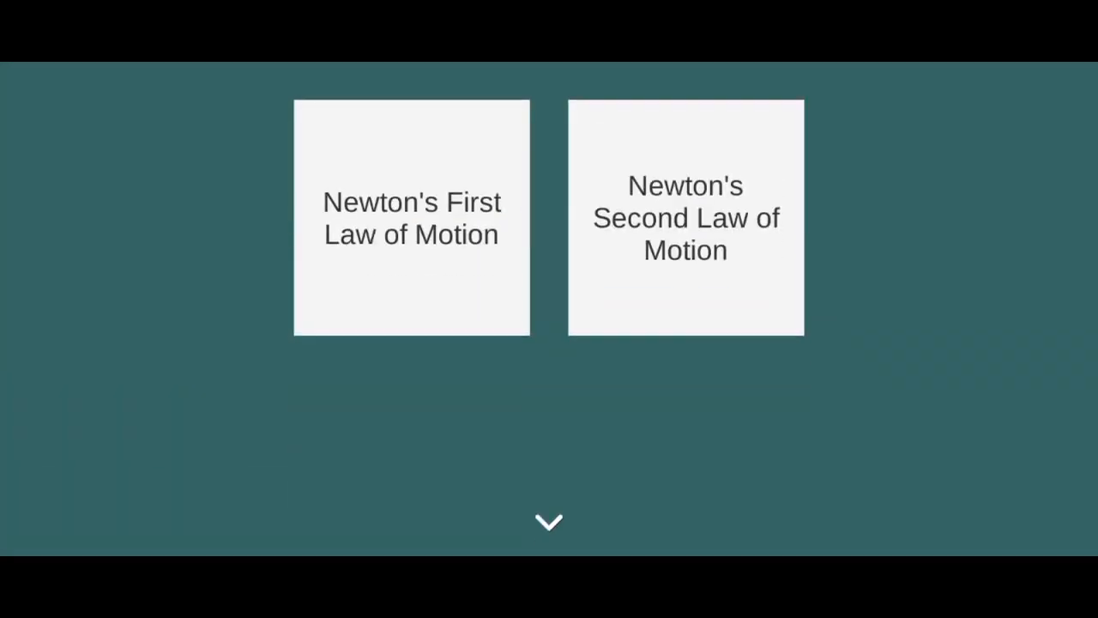
Step: Play the Newton's Second Law lesson past the rocket step to step 4 of 4
left_click(685, 217)
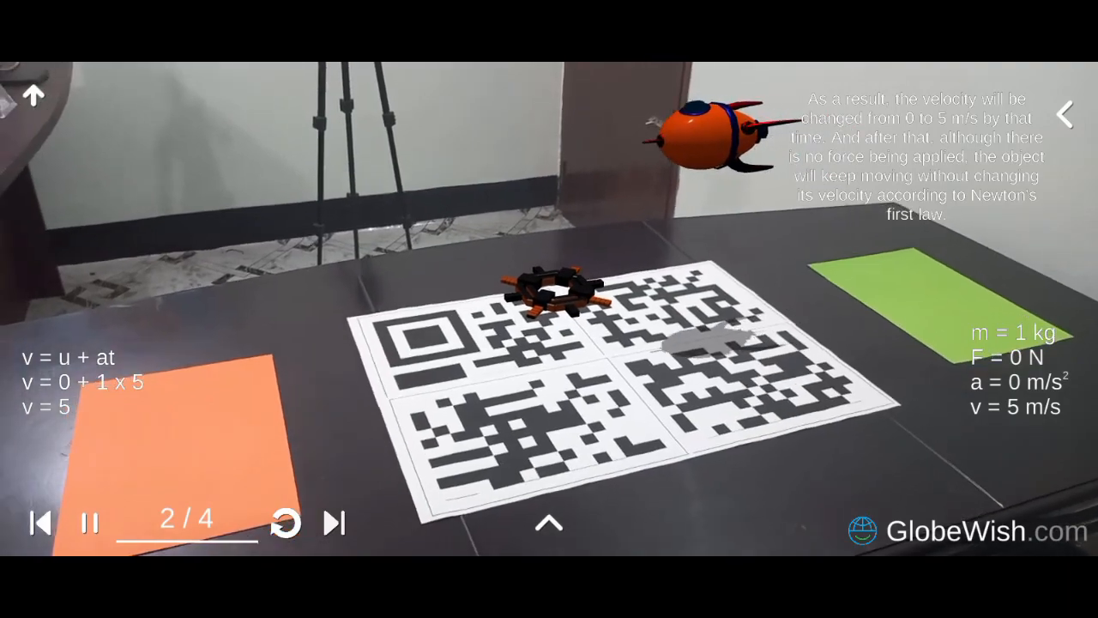
left_click(336, 524)
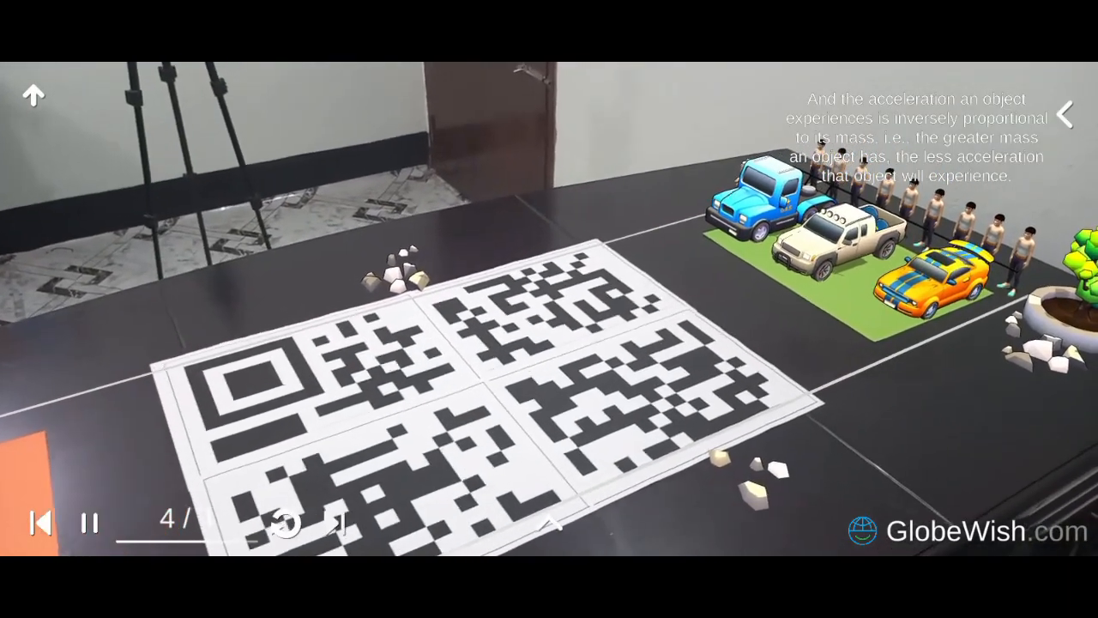